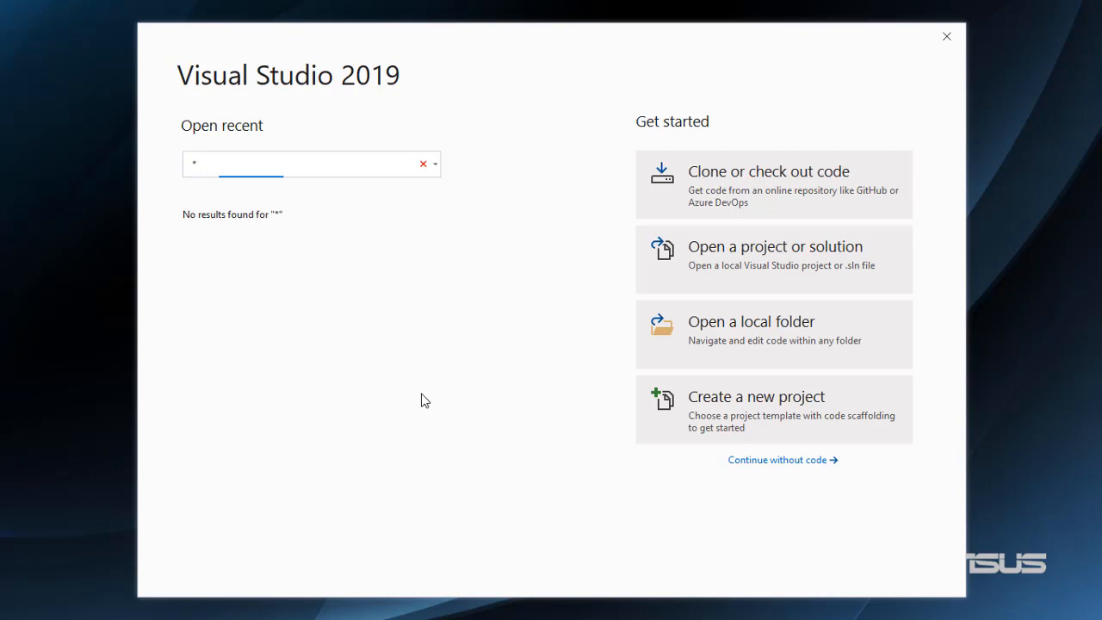
{"action": "mouse_move", "coordinate": [706, 419]}
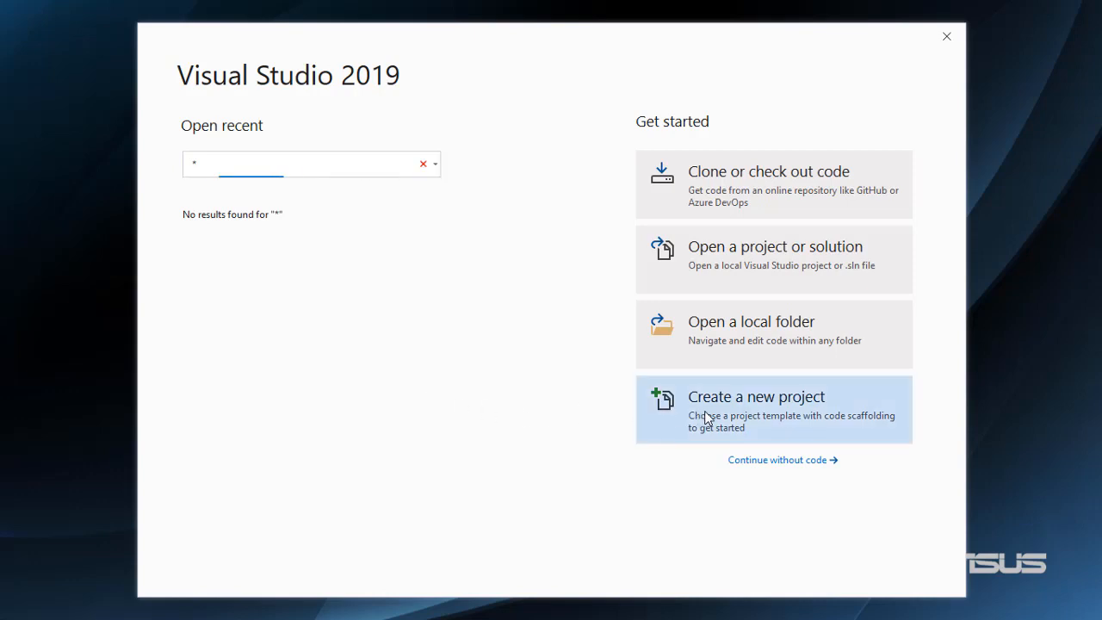
Start a new Blazor App project and name it BlazorError31
{"action": "left_click", "coordinate": [755, 396]}
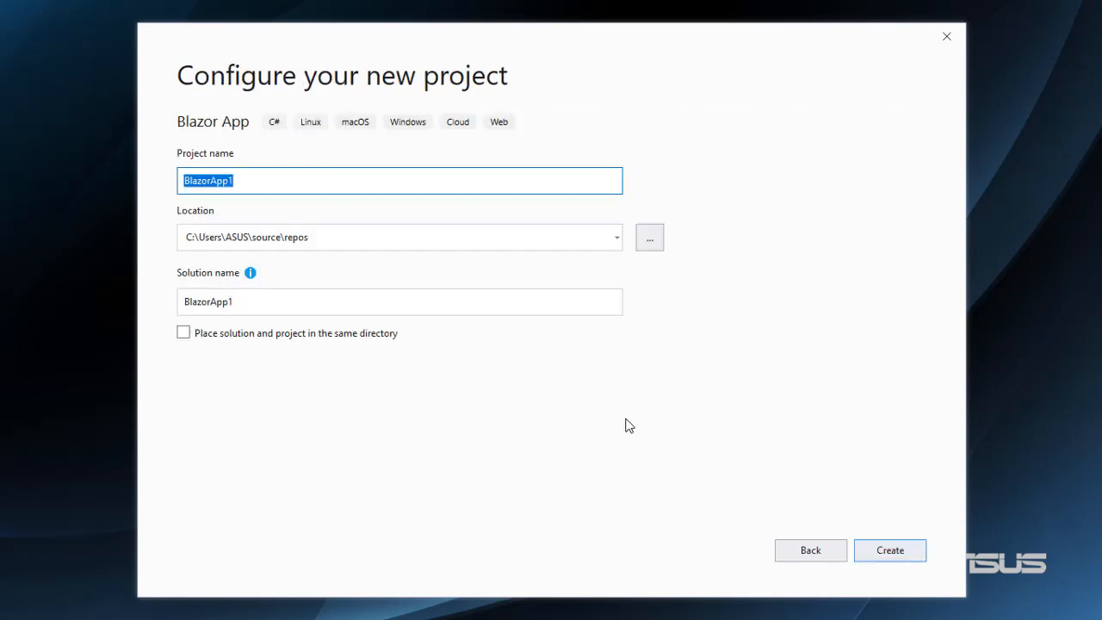
{"action": "type", "text": "B"}
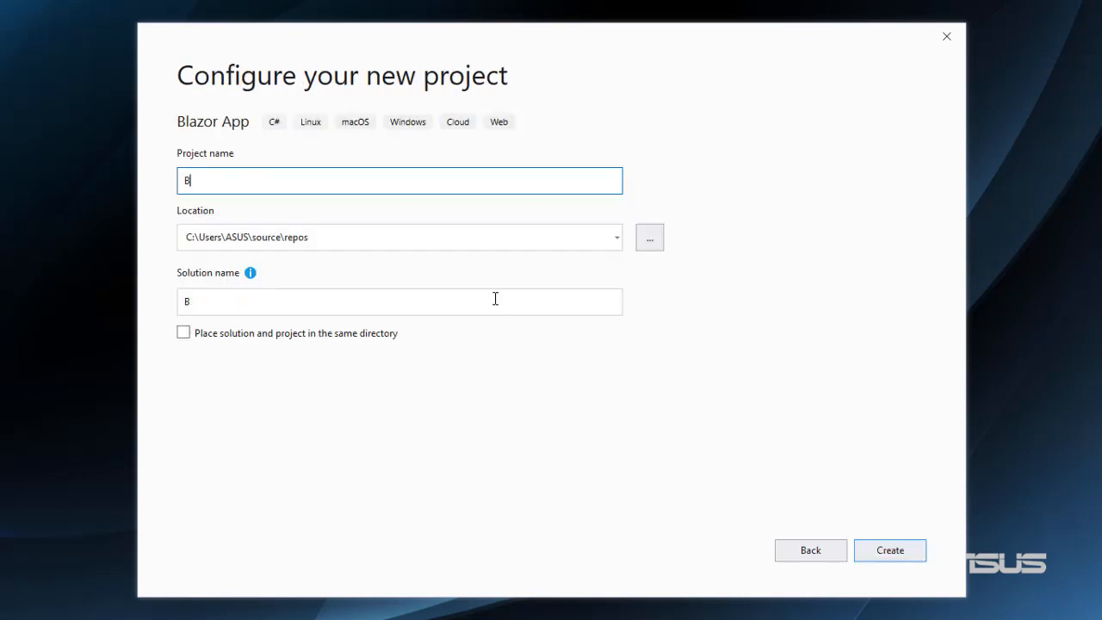
{"action": "type", "text": "lazorError"}
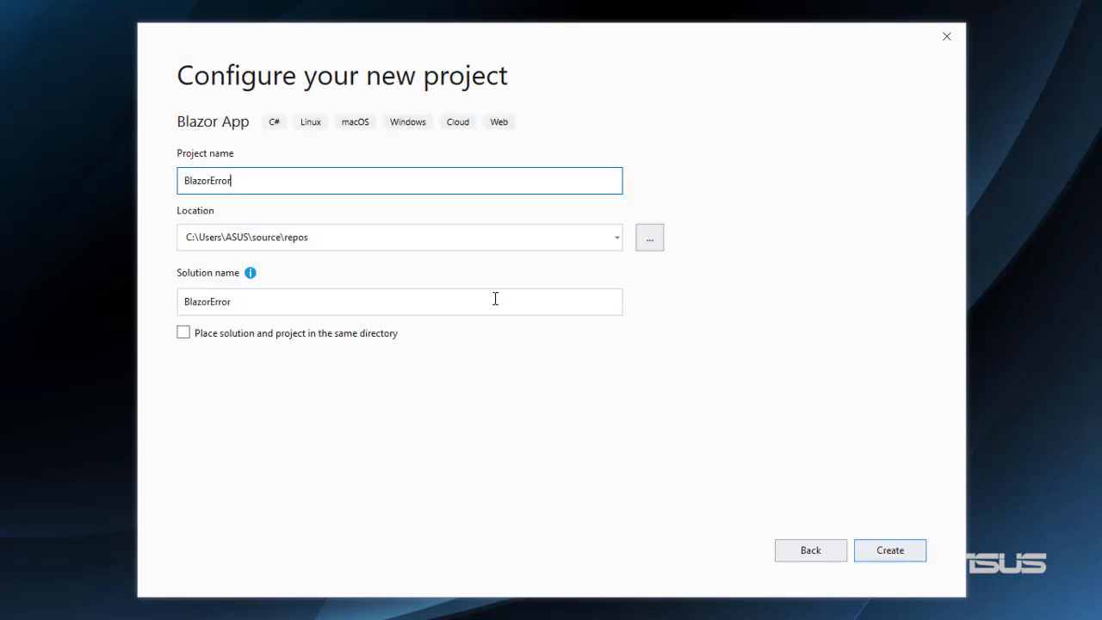
{"action": "type", "text": "31"}
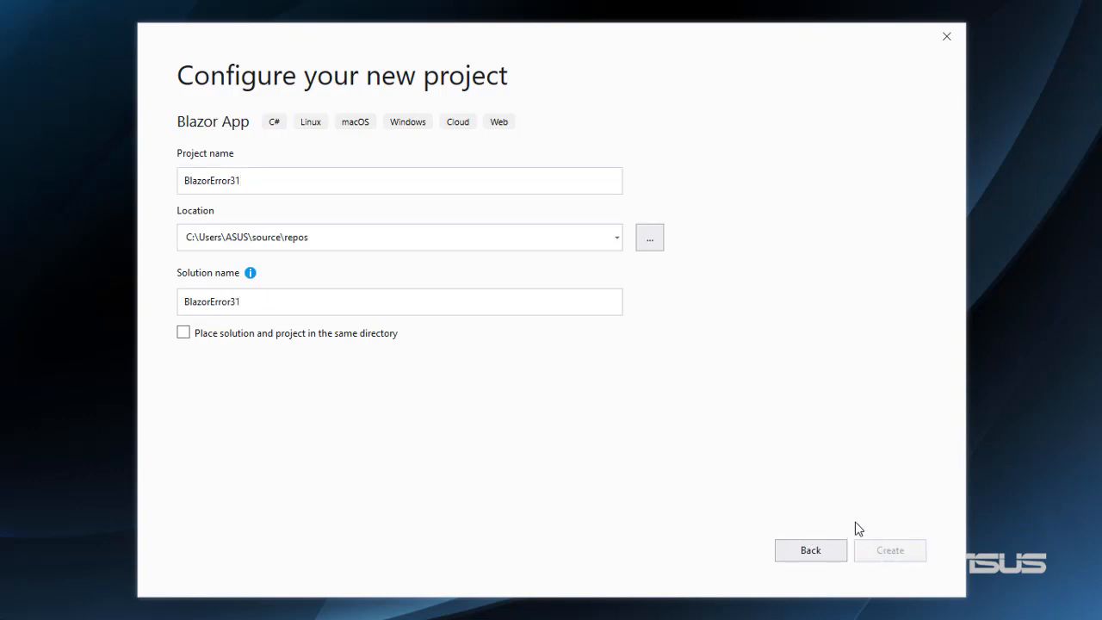
Create the ASP.NET Core hosted Blazor WebAssembly App targeting ASP.NET Core 3.1
{"action": "left_click", "coordinate": [888, 551]}
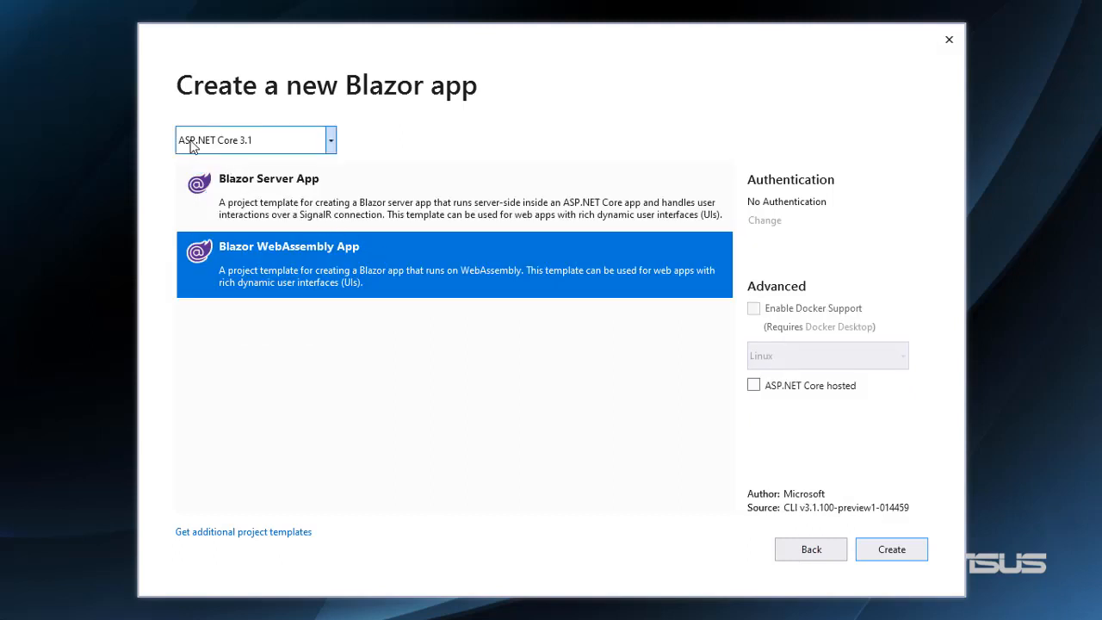
{"action": "mouse_move", "coordinate": [339, 152]}
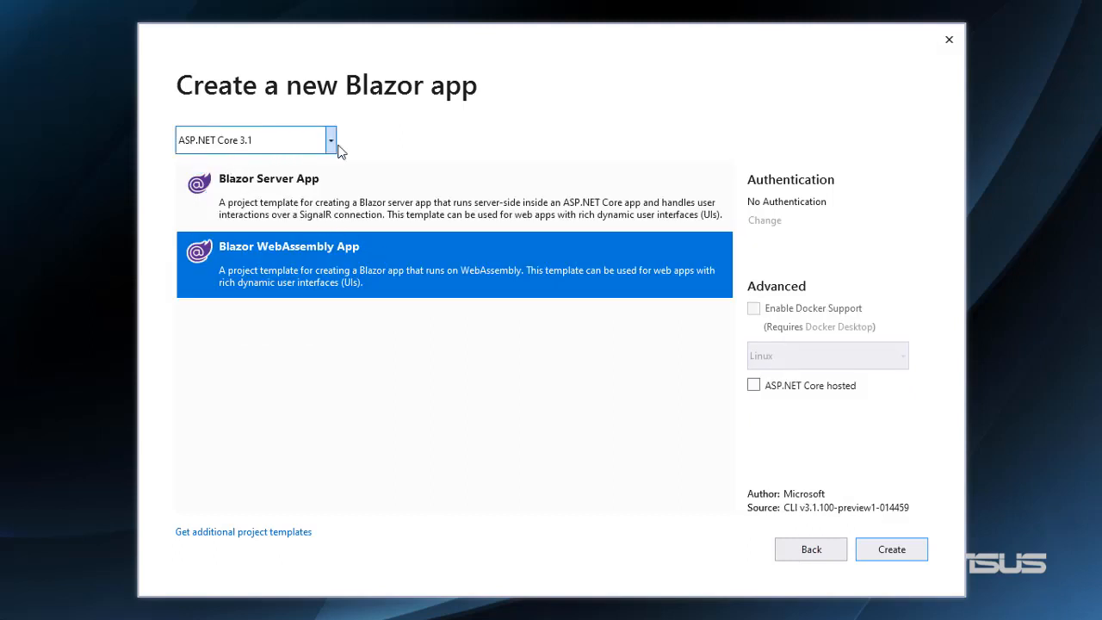
{"action": "left_click", "coordinate": [754, 386]}
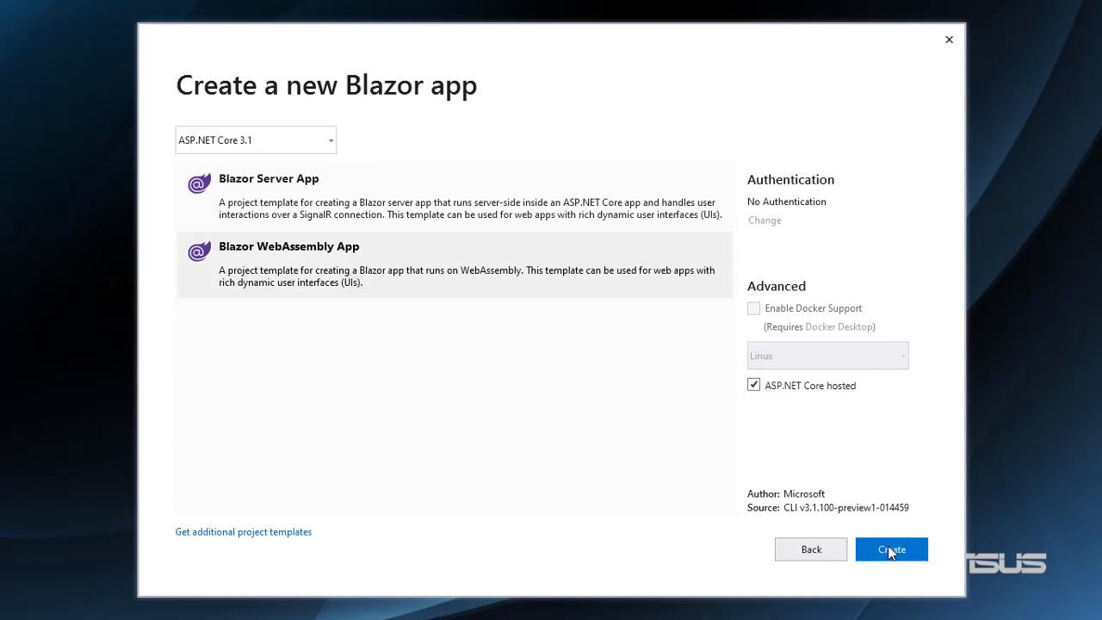
{"action": "left_click", "coordinate": [892, 550]}
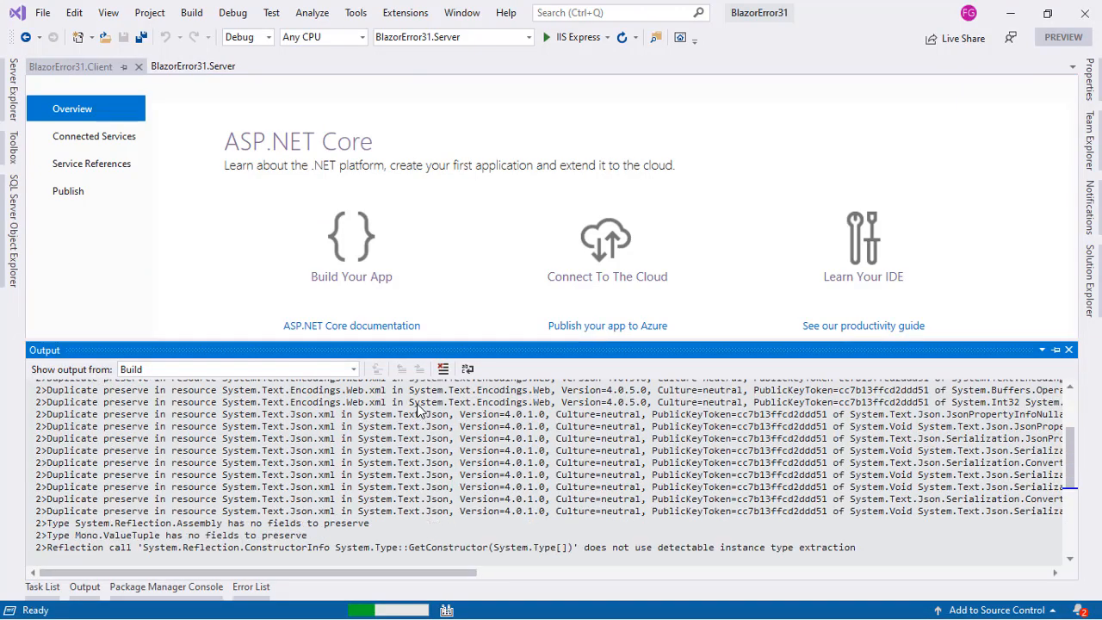
Show the Error List with the NETSDK1045 error about targeting .NET Core 3.1
{"action": "left_click", "coordinate": [251, 585]}
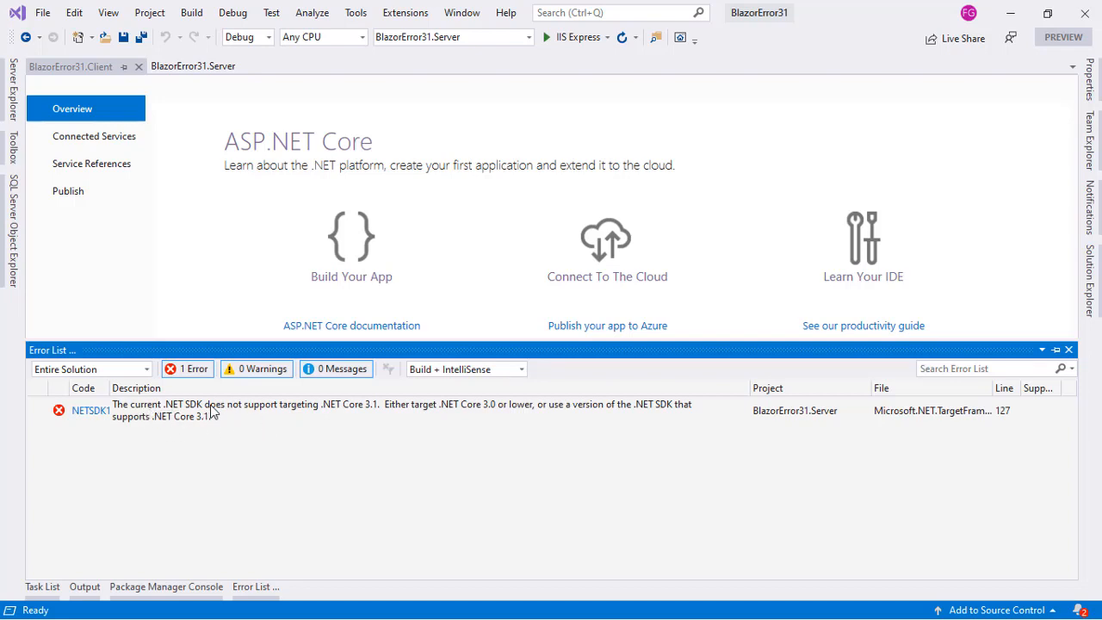
{"action": "mouse_move", "coordinate": [343, 411]}
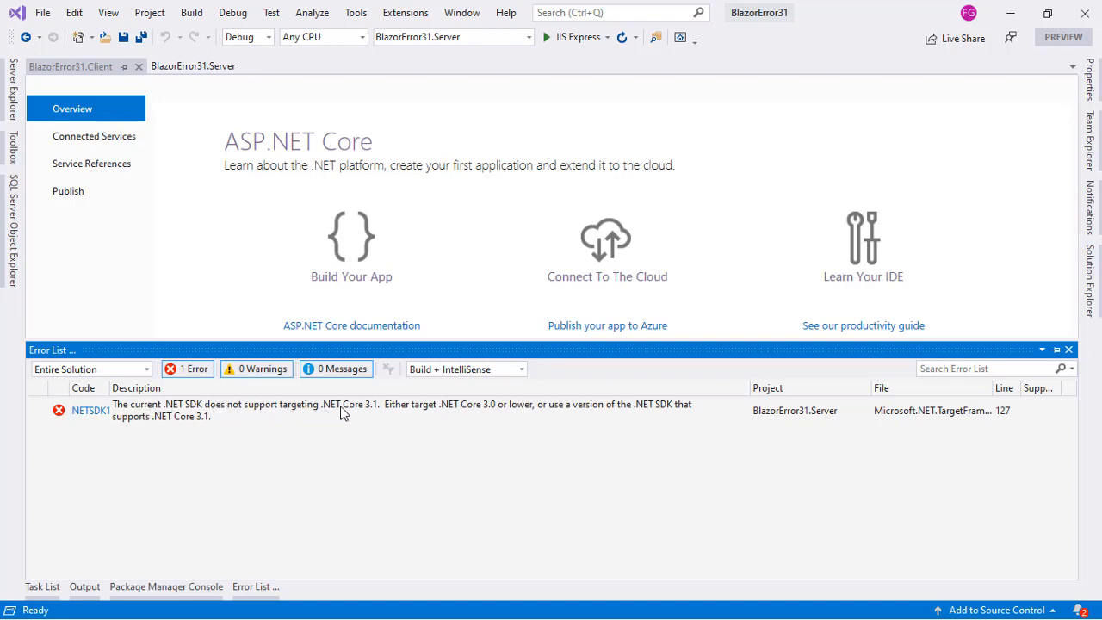
{"action": "mouse_move", "coordinate": [406, 414]}
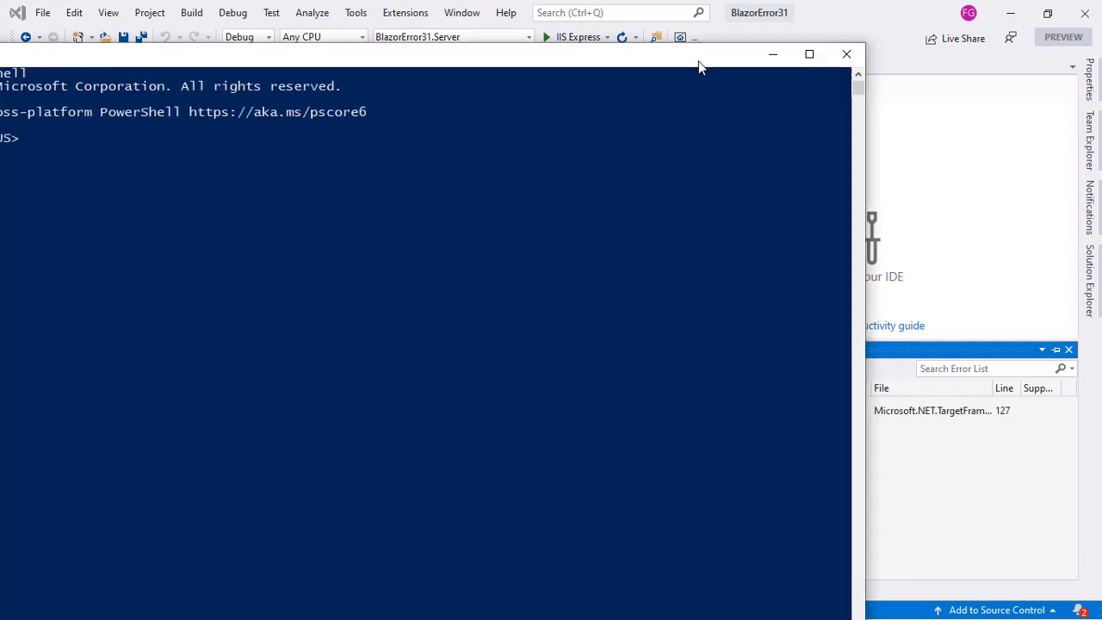
Run dotnet --version (reporting 3.0.100) and dotnet --list-sdks in PowerShell
{"action": "type", "text": "dotnet --version"}
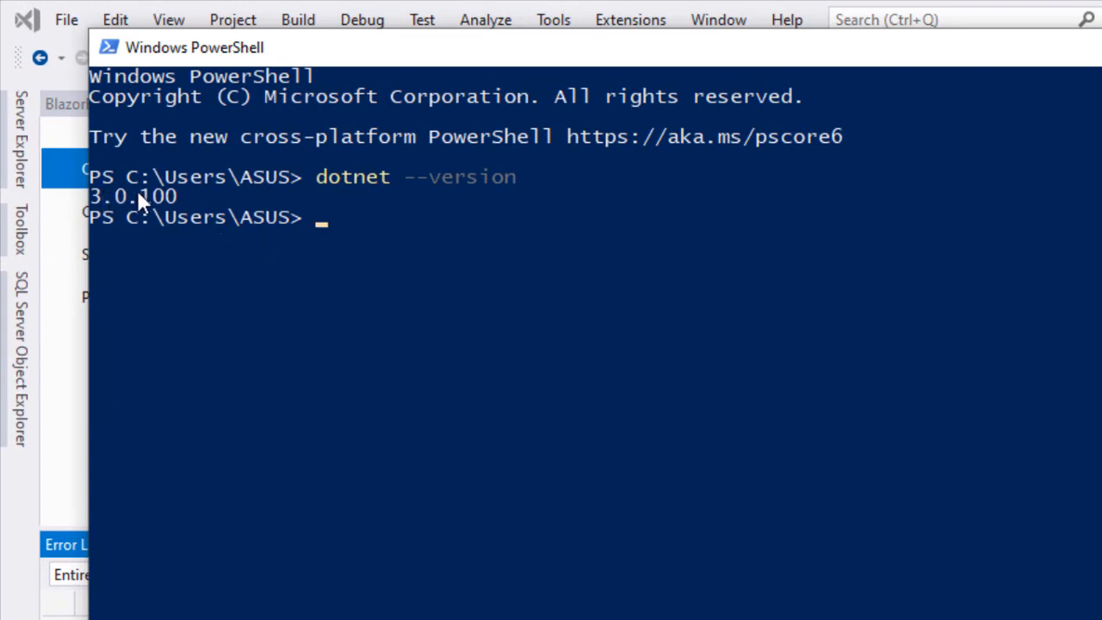
{"action": "mouse_move", "coordinate": [430, 239]}
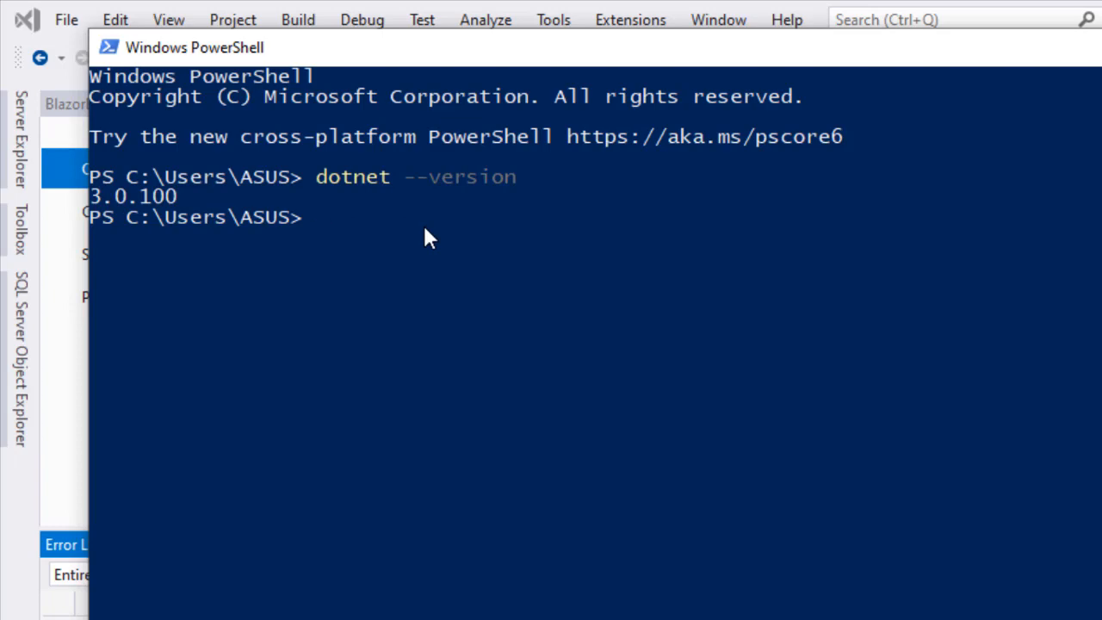
{"action": "type", "text": "dotnet"}
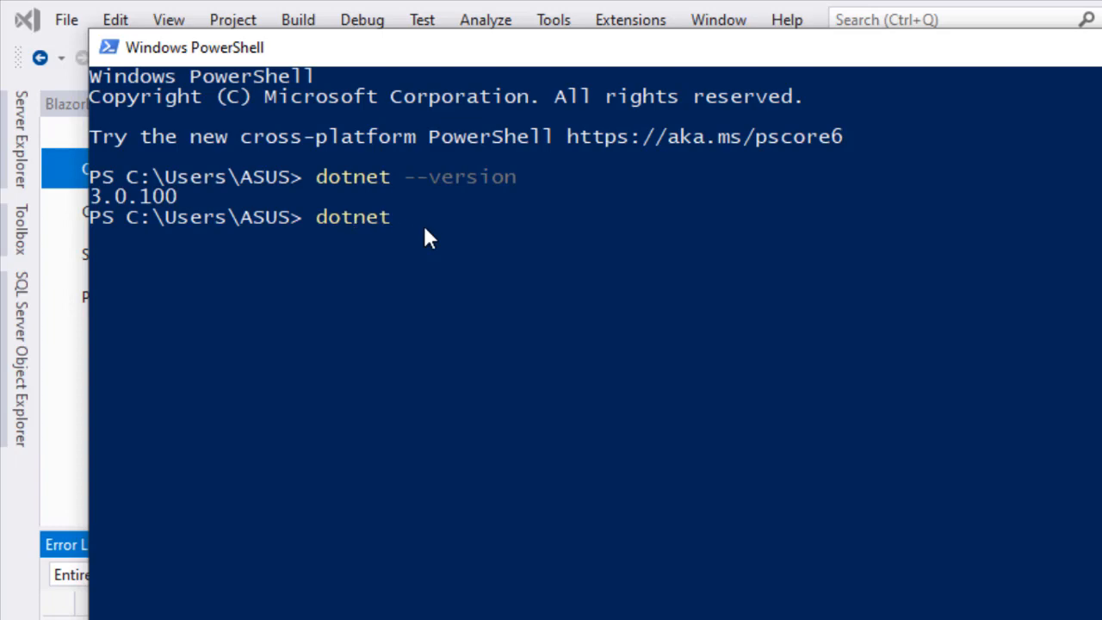
{"action": "type", "text": "--list-s"}
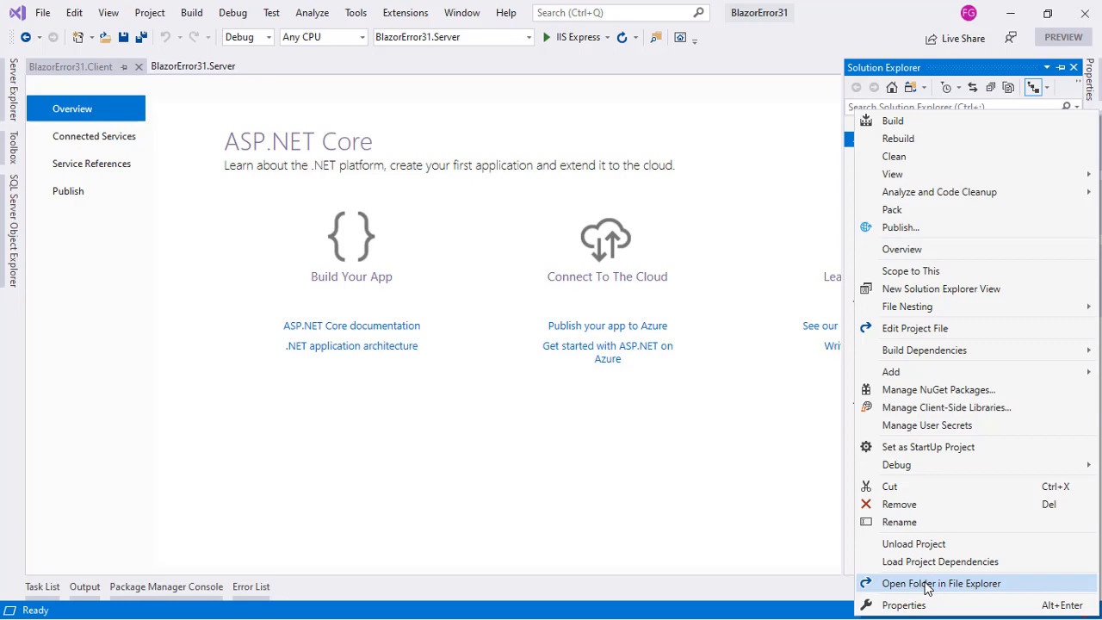
Open a PowerShell window at the BlazorError31 solution folder from File Explorer
{"action": "left_click", "coordinate": [940, 582]}
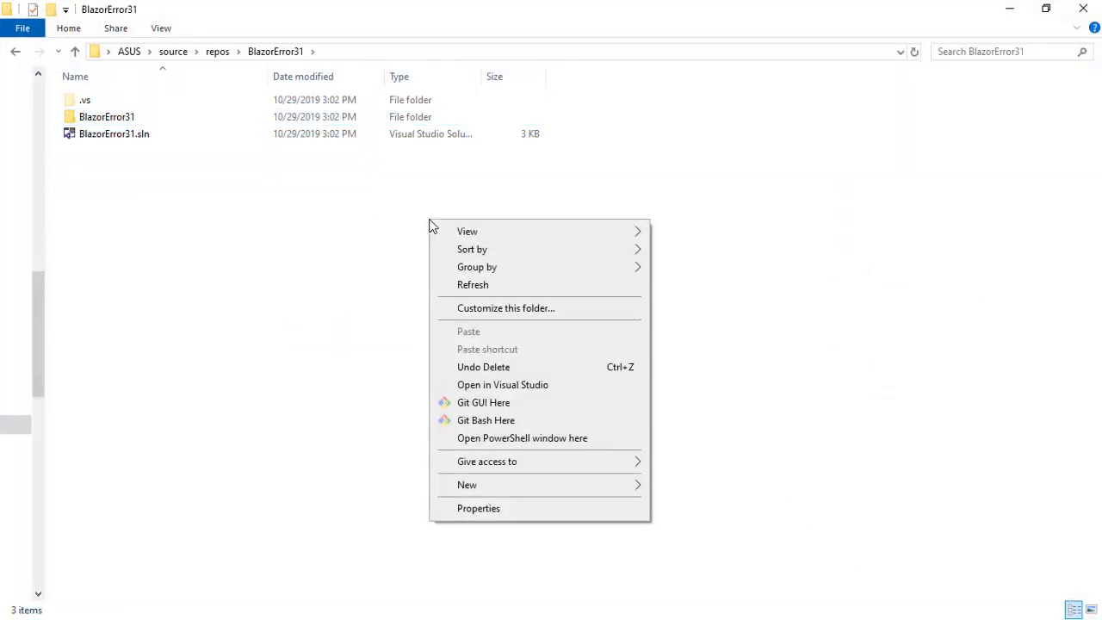
{"action": "left_click", "coordinate": [522, 437]}
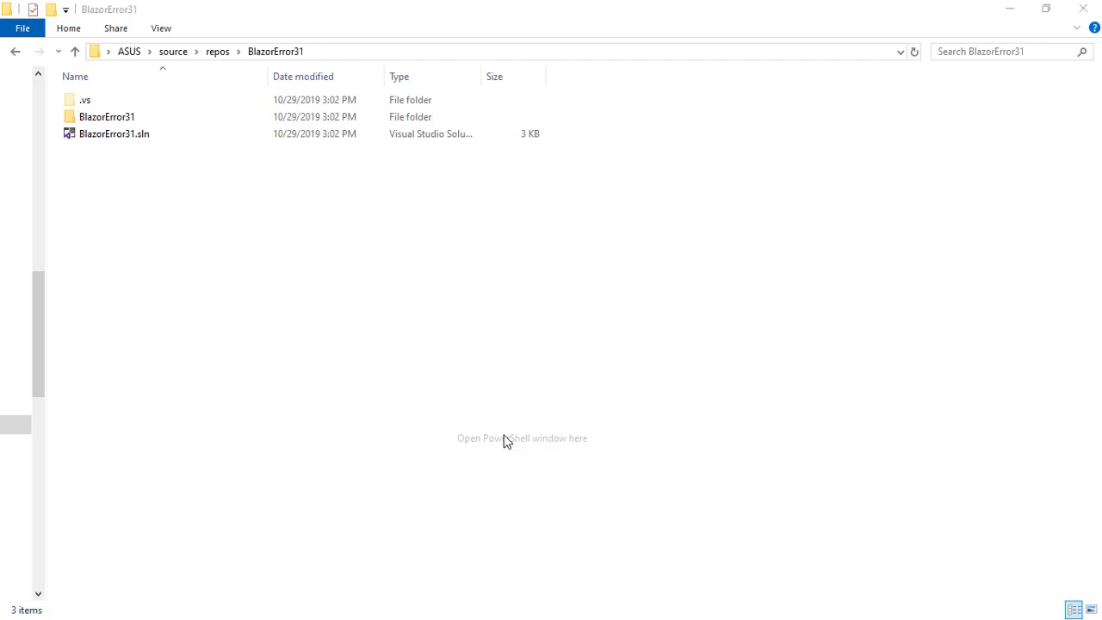
{"action": "left_click", "coordinate": [521, 437]}
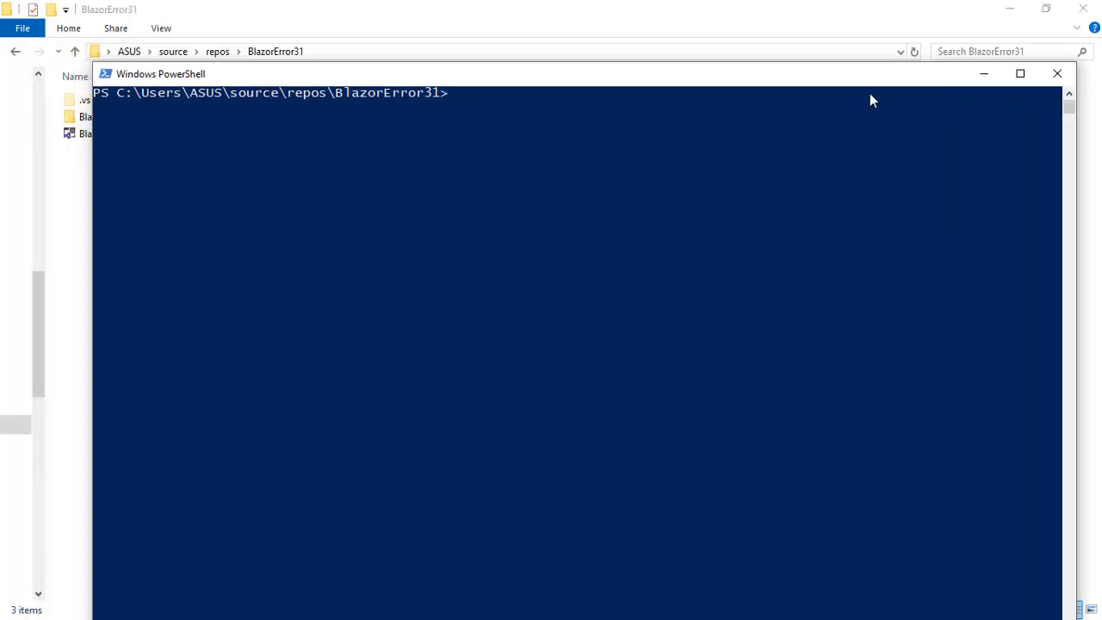
Run dotnet --list-sdks, then show help for dotnet new globaljson
{"action": "type", "text": "dotnet --list-sdks"}
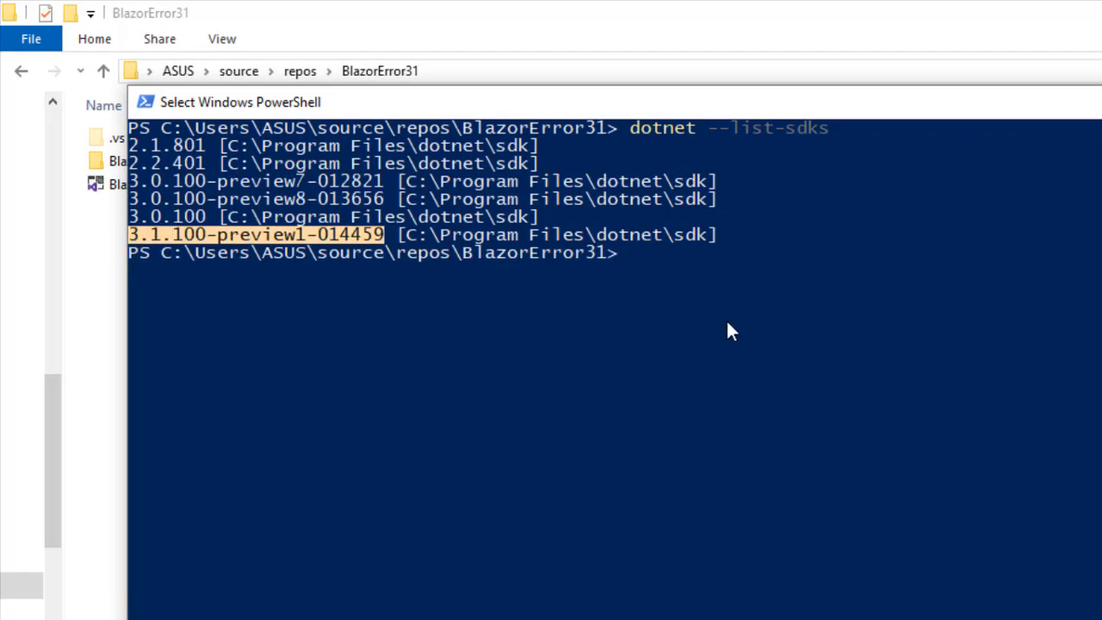
{"action": "type", "text": "dotnet"}
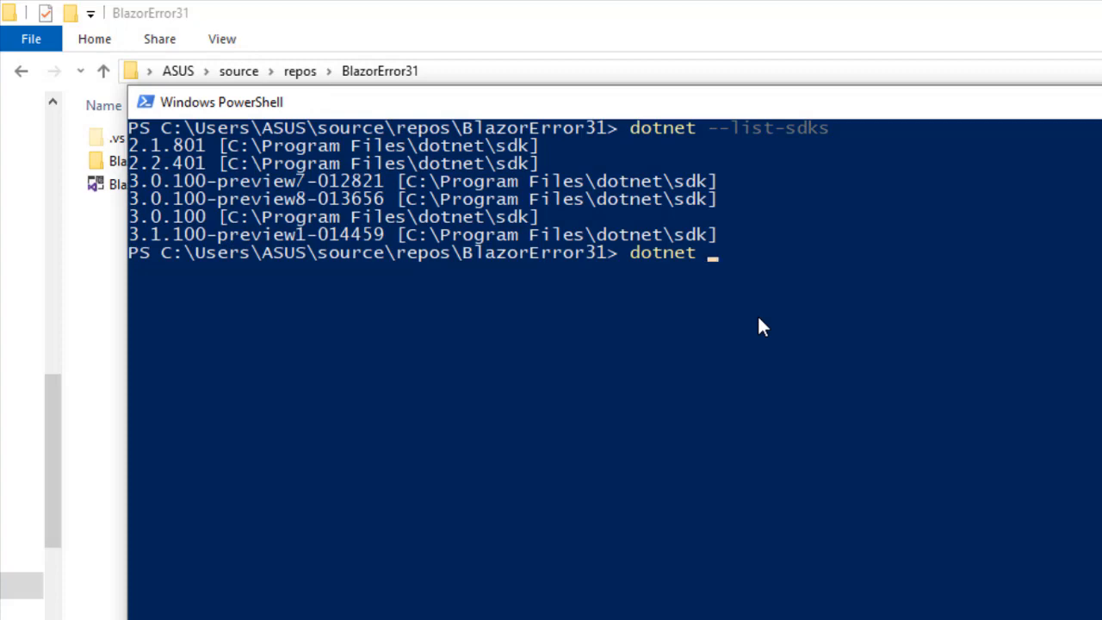
{"action": "type", "text": "new globaljson -"}
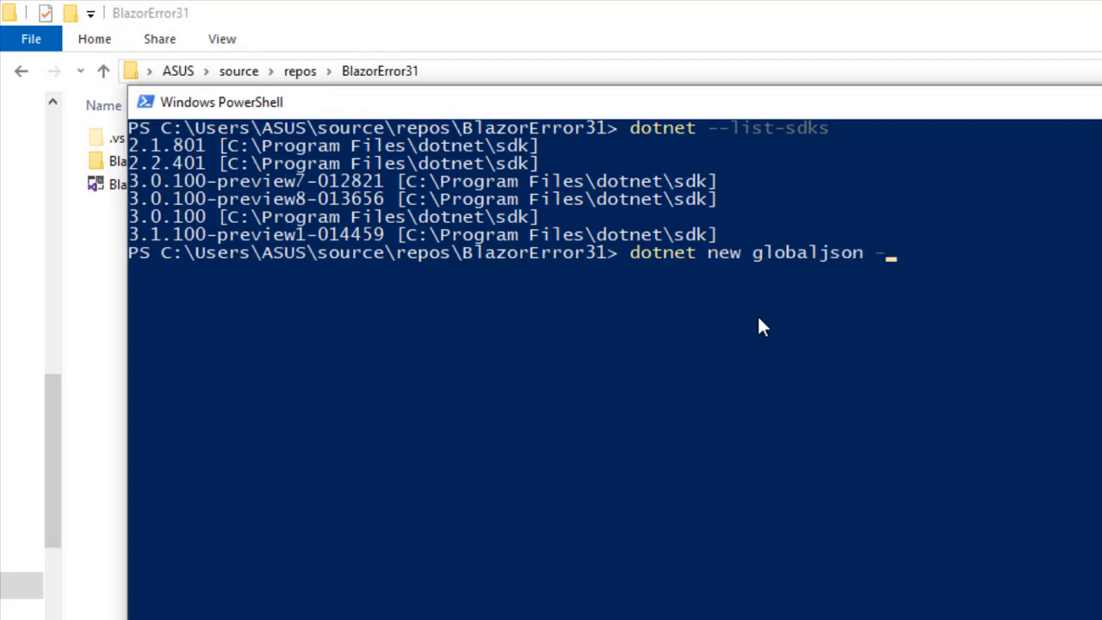
{"action": "type", "text": "h"}
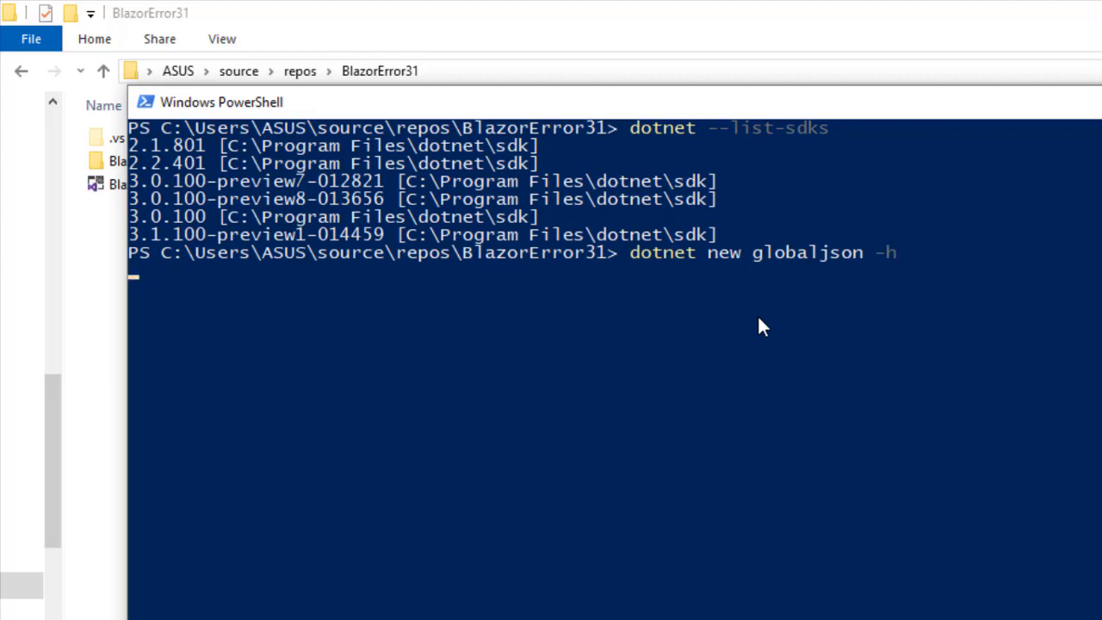
{"action": "key", "text": "enter"}
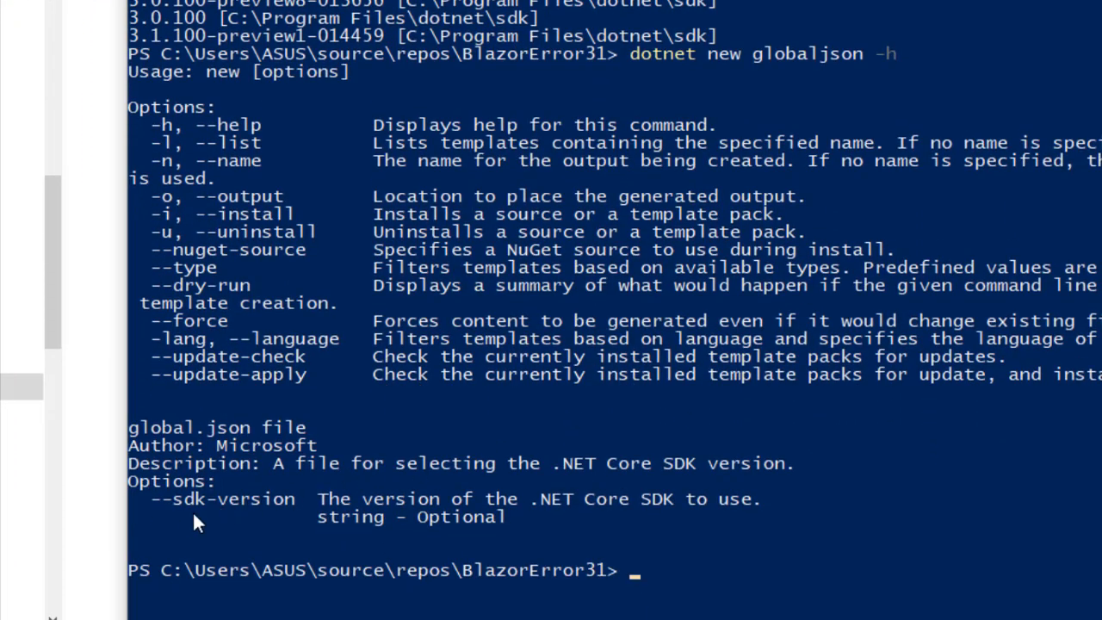
{"action": "mouse_move", "coordinate": [301, 514]}
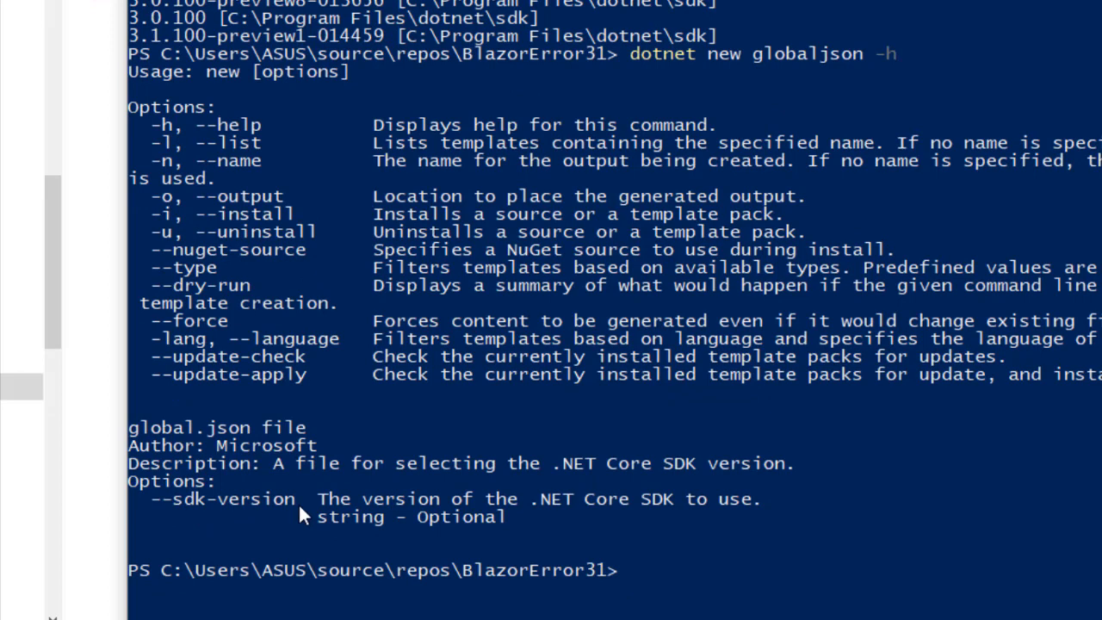
{"action": "mouse_move", "coordinate": [747, 565]}
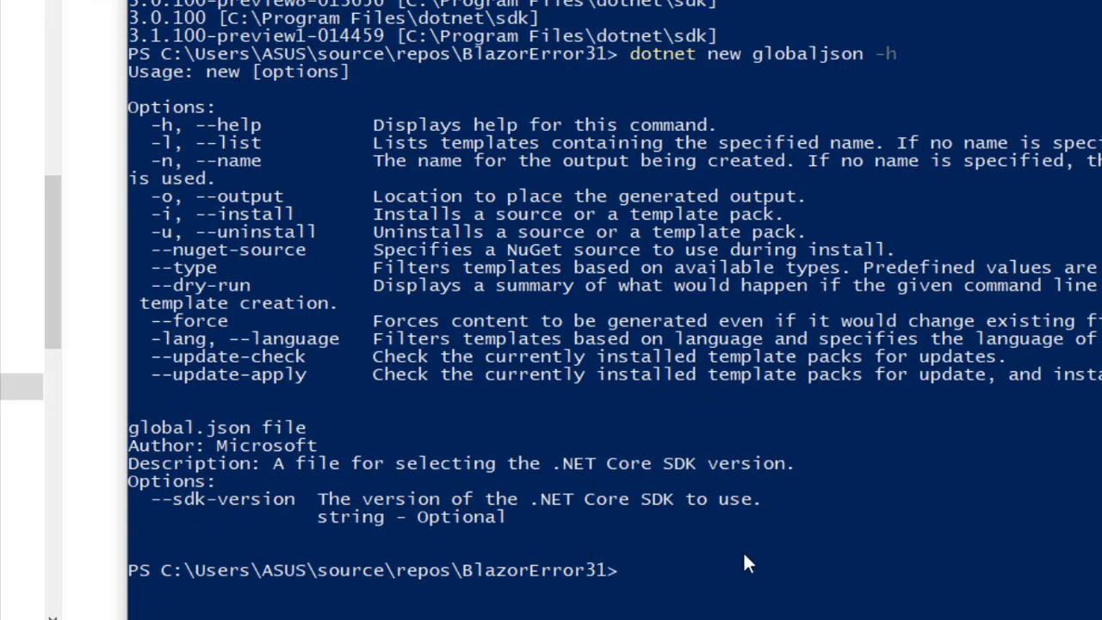
Run dotnet new globaljson --sdk-version with the 3.1.100-preview1-014459 version
{"action": "type", "text": "dotnet new globaljson"}
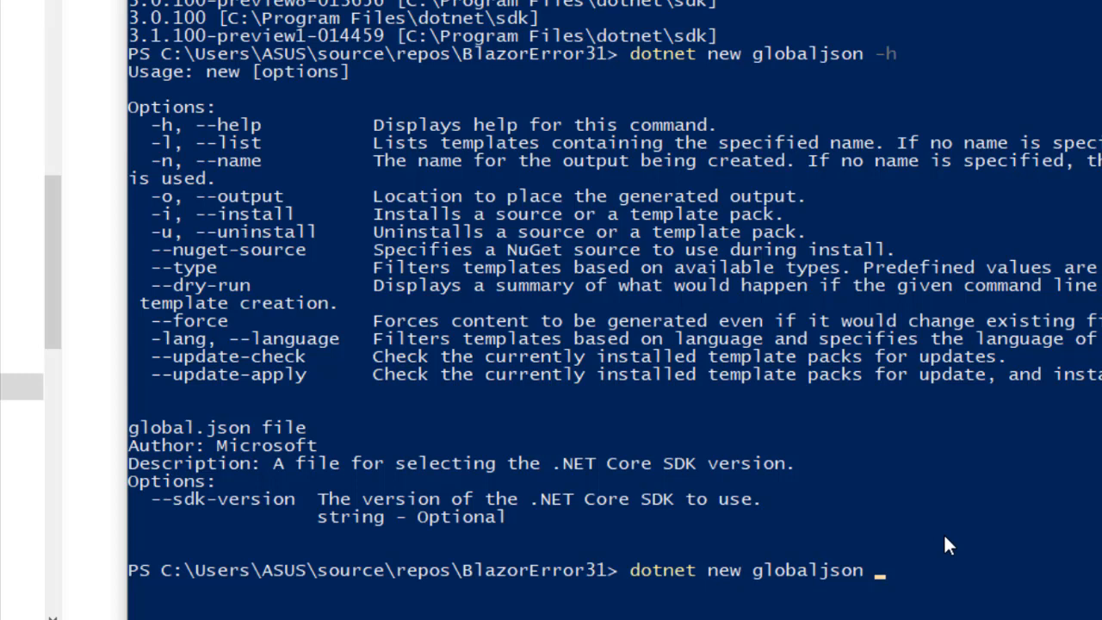
{"action": "type", "text": "--sdk"}
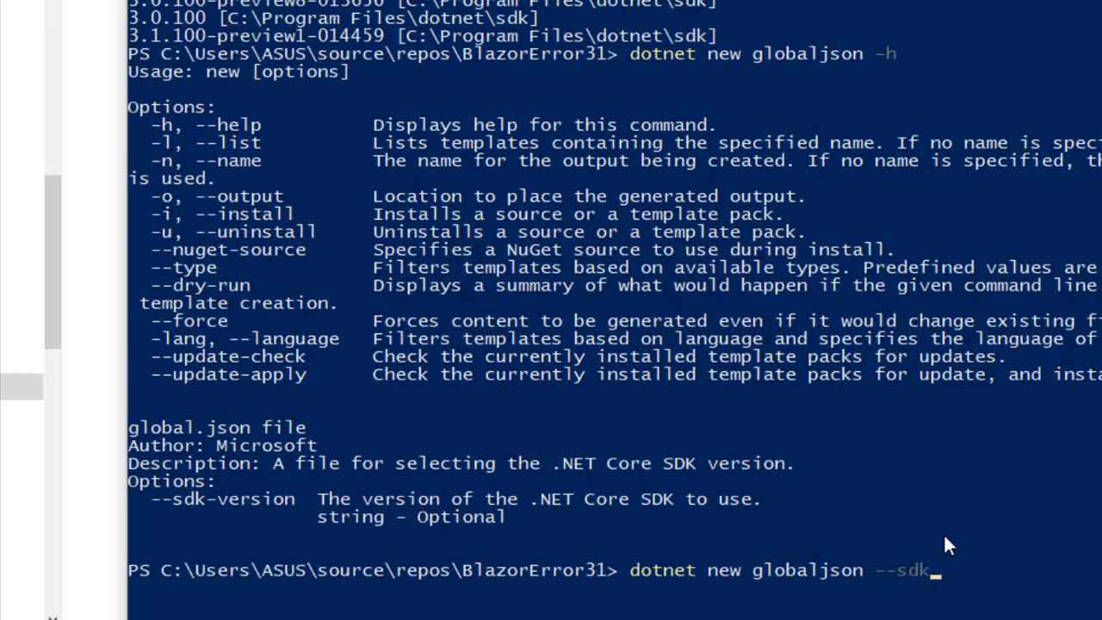
{"action": "type", "text": "-version"}
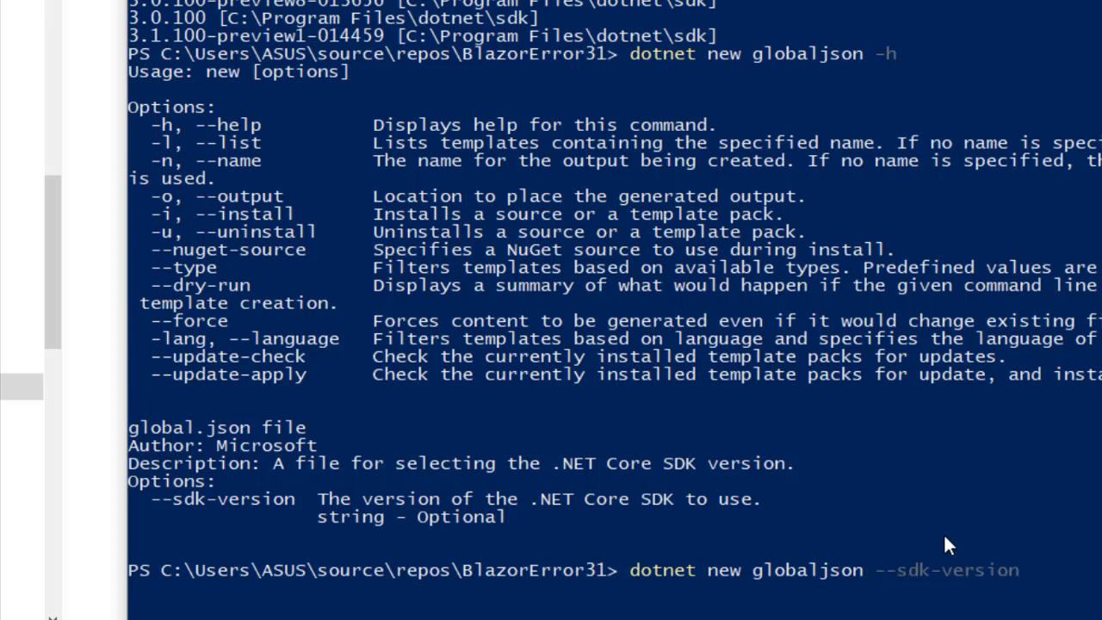
{"action": "double_click", "coordinate": [289, 36]}
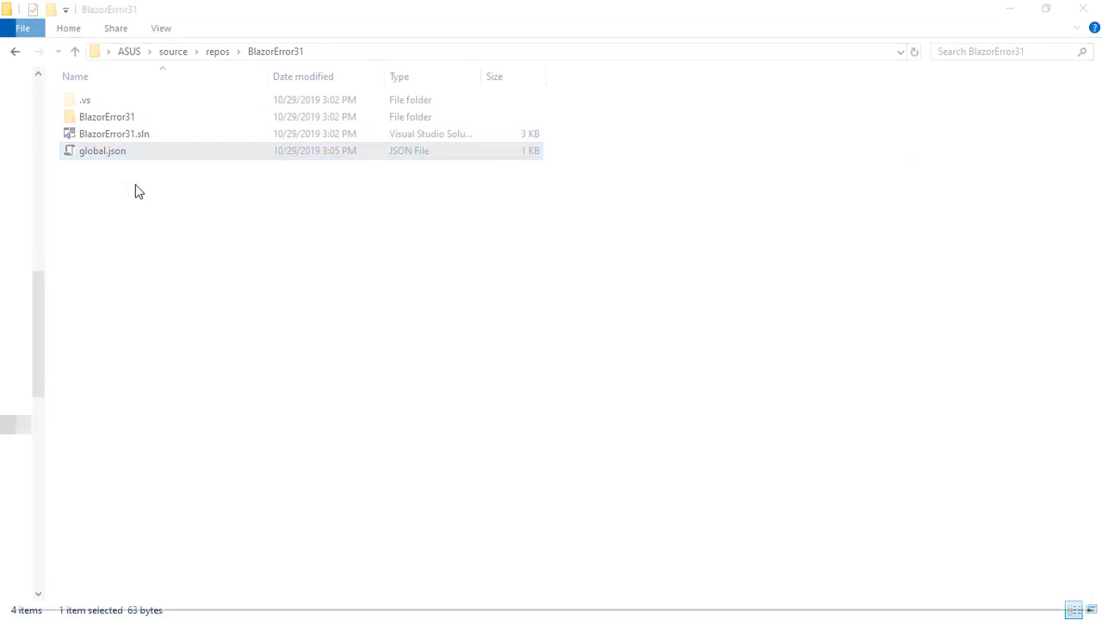
Open global.json in Visual Studio Code to confirm the pinned 3.1.100-preview1-014459 SDK
{"action": "double_click", "coordinate": [102, 151]}
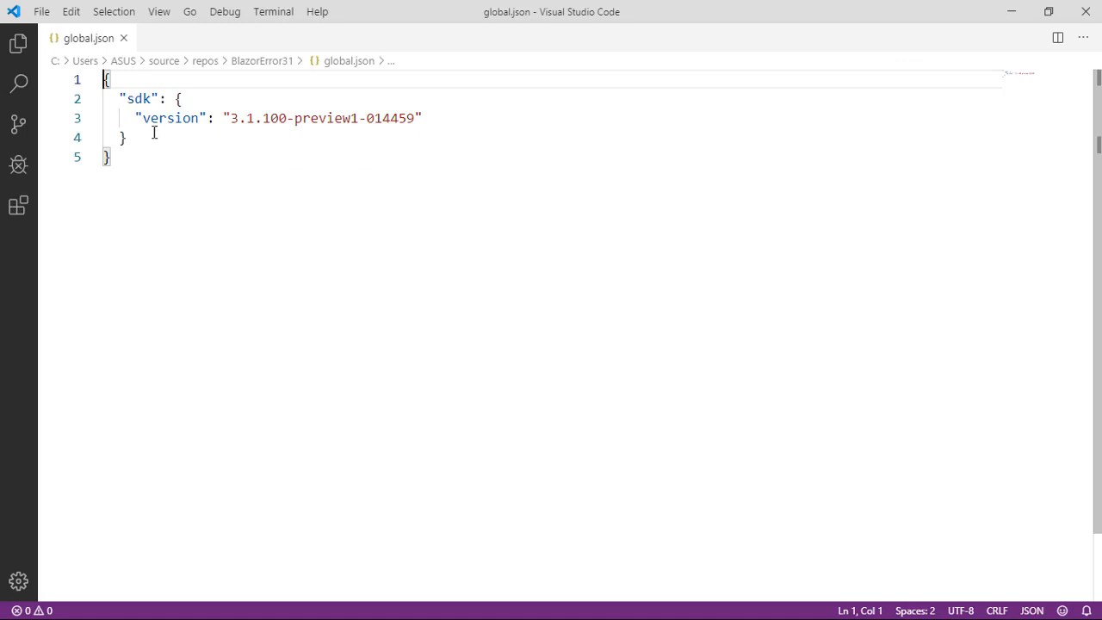
{"action": "mouse_move", "coordinate": [273, 102]}
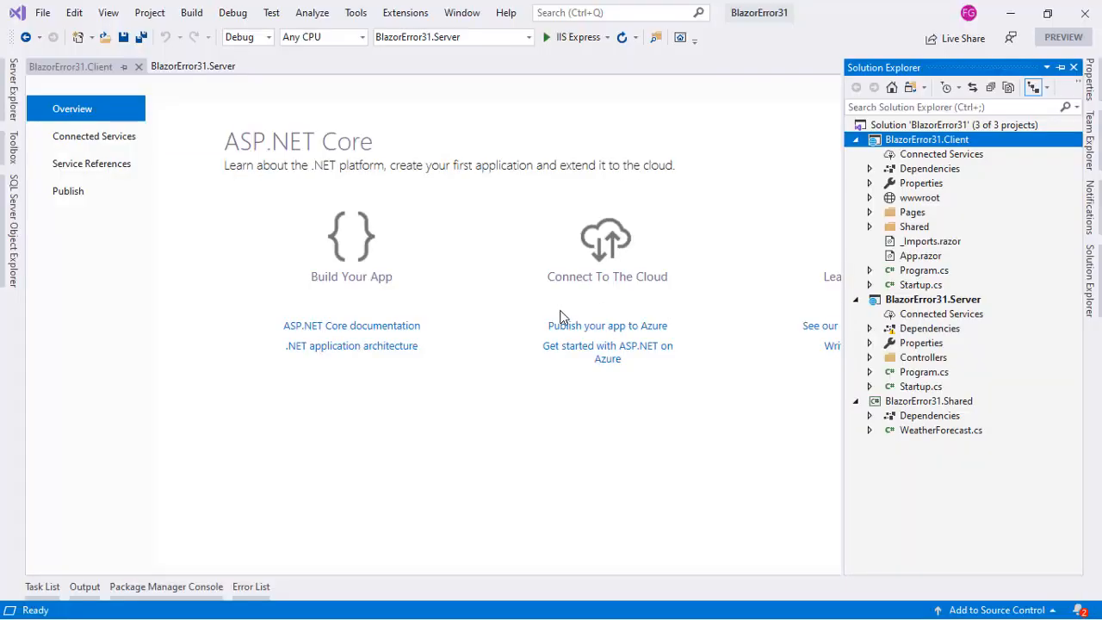
Close Visual Studio and reopen BlazorError31.sln from File Explorer
{"action": "left_click", "coordinate": [1074, 67]}
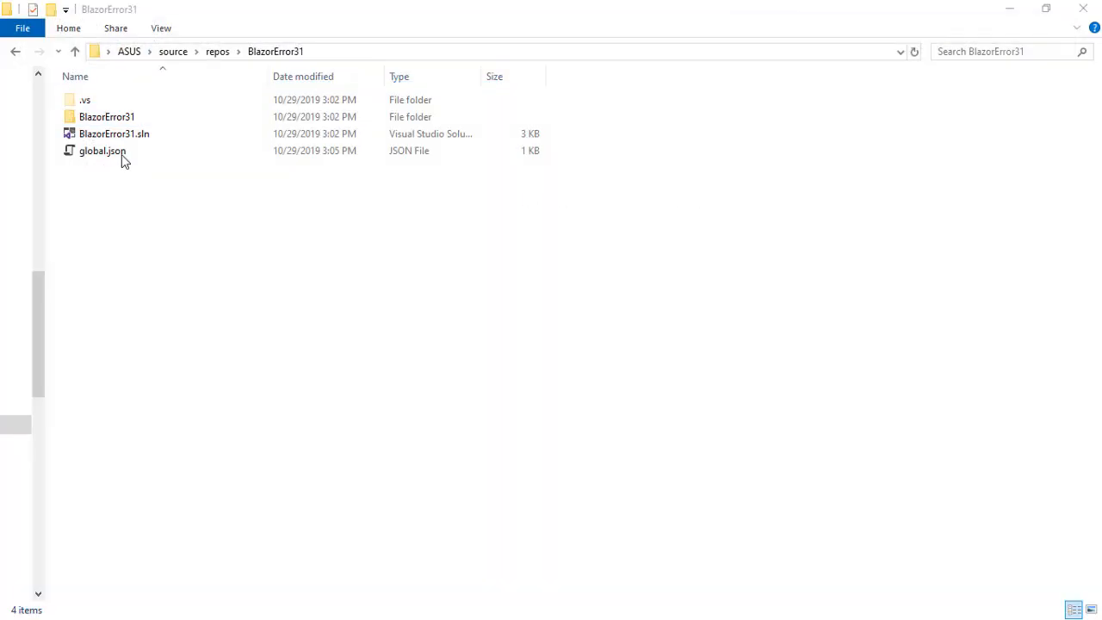
{"action": "right_click", "coordinate": [113, 134]}
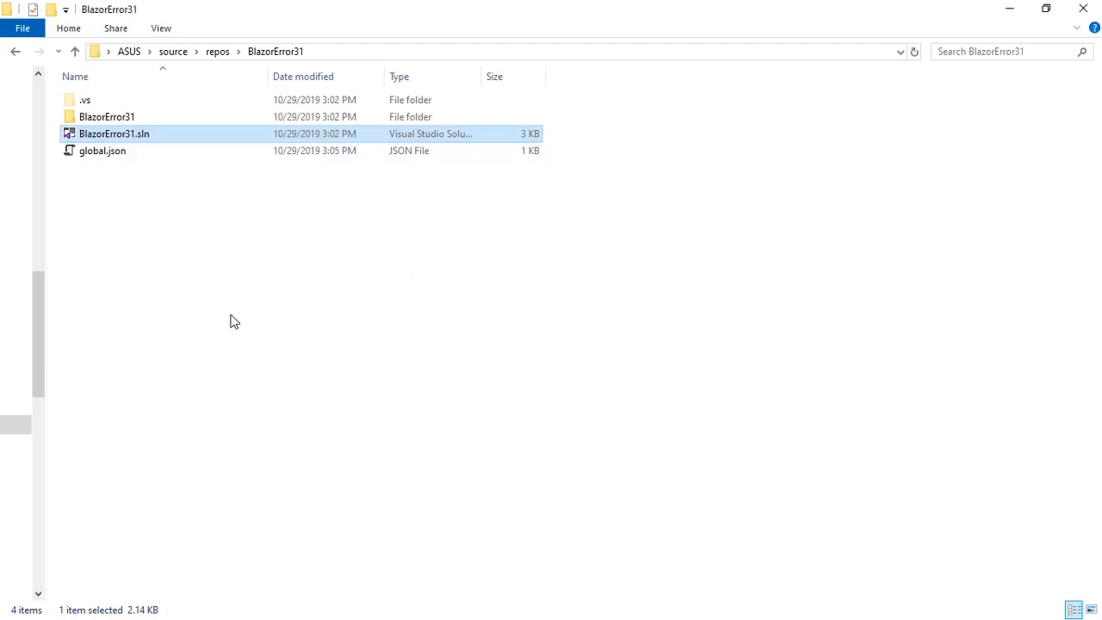
{"action": "double_click", "coordinate": [114, 134]}
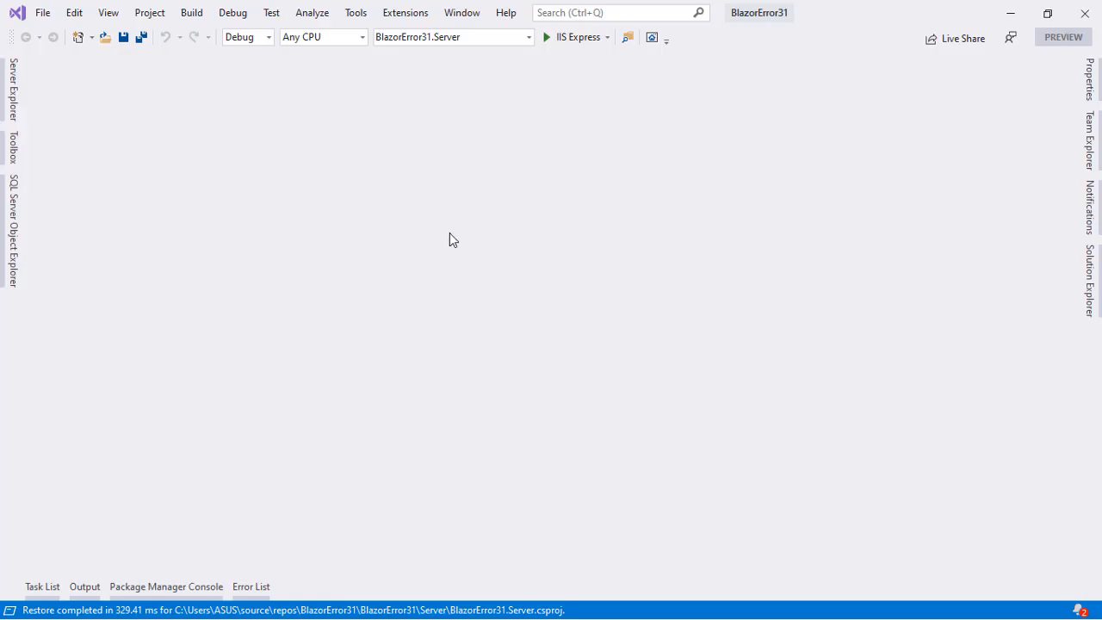